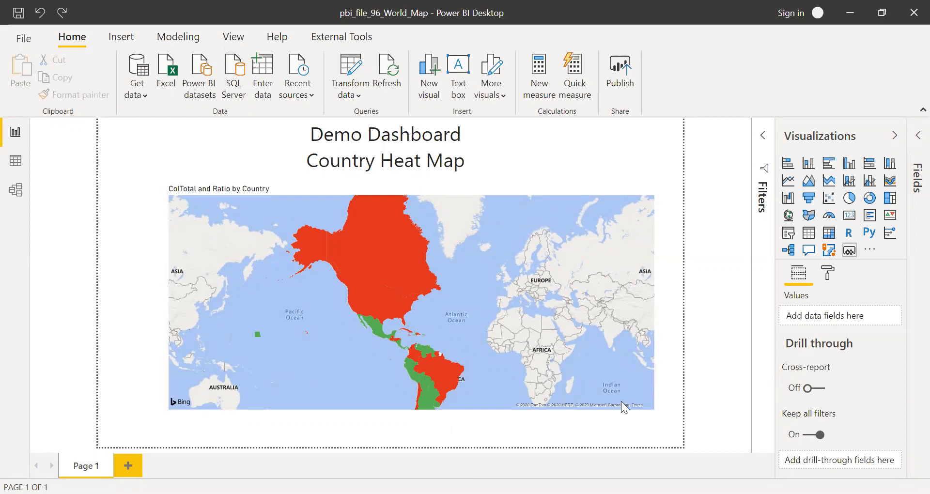
Step: Inspect the Fact table's 58 rows of countries, codes, segment and Col1/Col2 values
{"action": "left_click", "coordinate": [409, 296]}
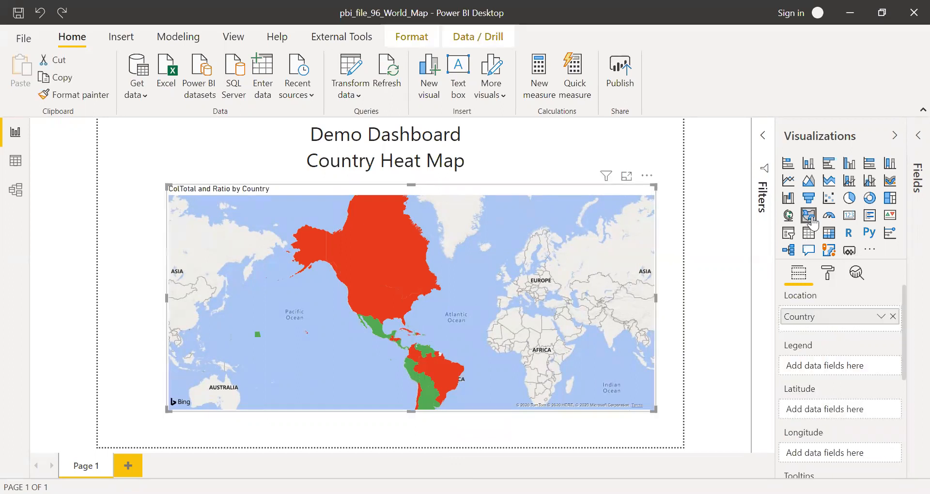
{"action": "mouse_move", "coordinate": [808, 214]}
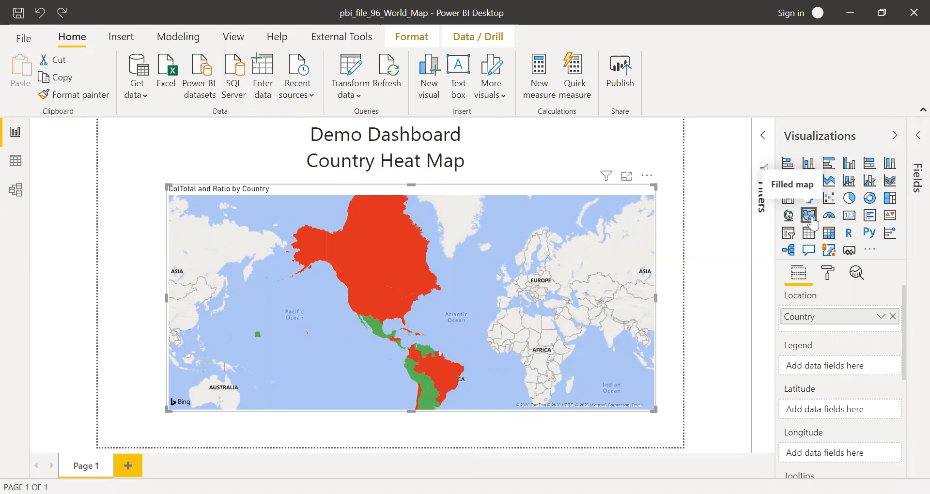
{"action": "mouse_move", "coordinate": [391, 296]}
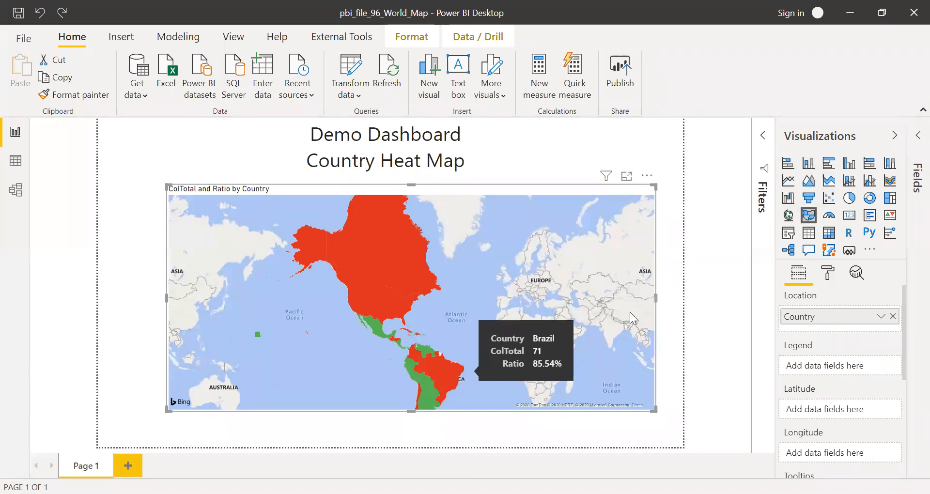
{"action": "mouse_move", "coordinate": [729, 232]}
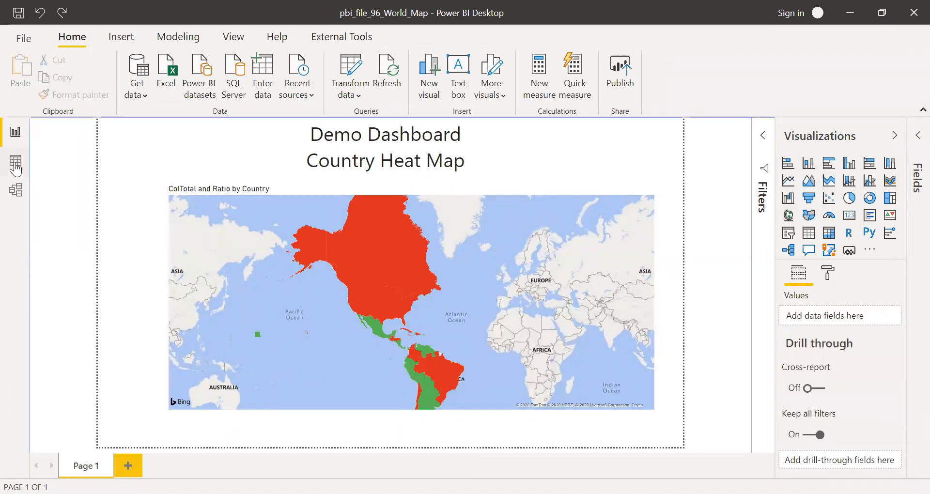
{"action": "left_click", "coordinate": [15, 160]}
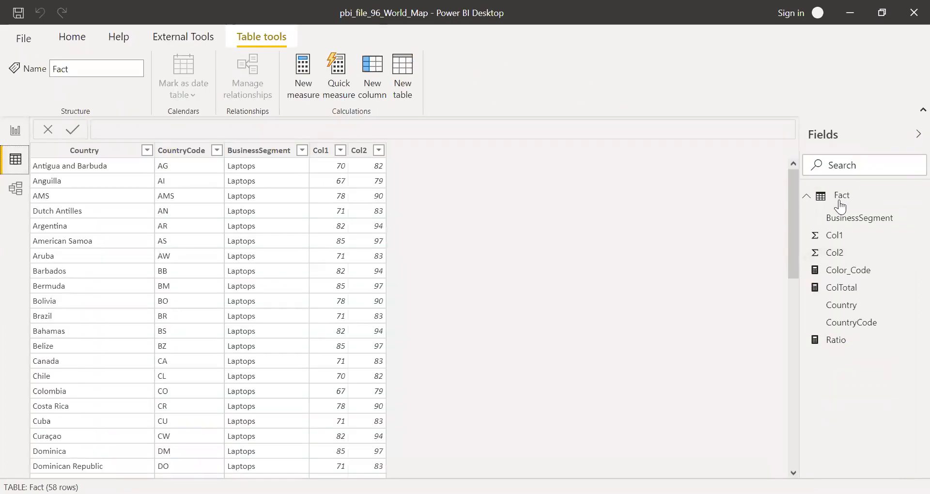
{"action": "mouse_move", "coordinate": [92, 188]}
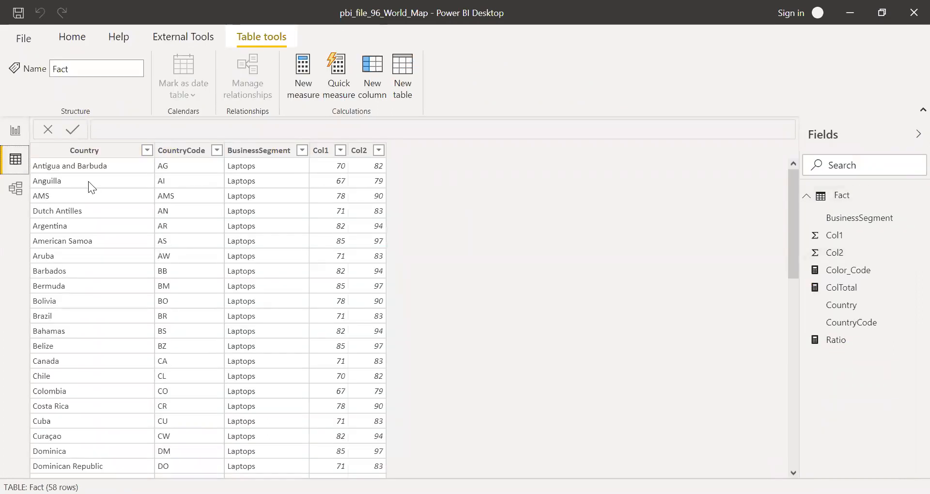
{"action": "left_click", "coordinate": [84, 150]}
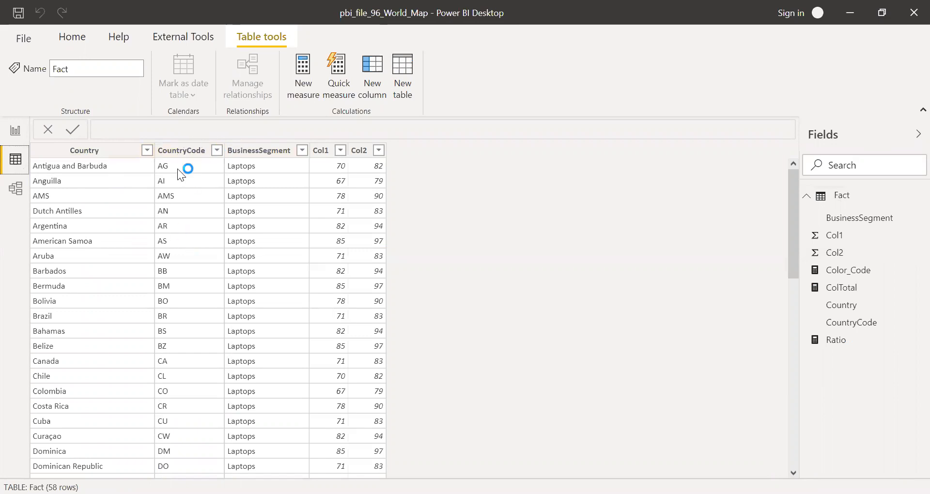
{"action": "left_click", "coordinate": [259, 150]}
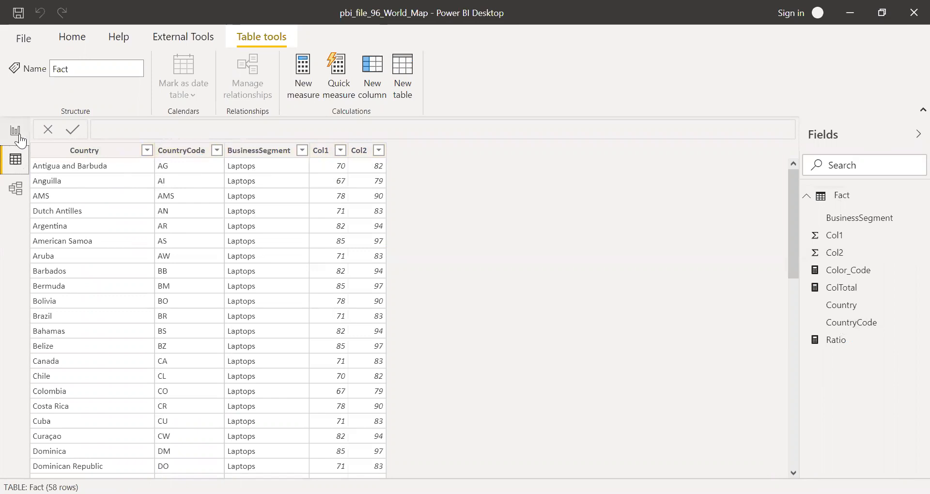
Step: Back in Report view, select and remove the old country filled map
{"action": "left_click", "coordinate": [15, 131]}
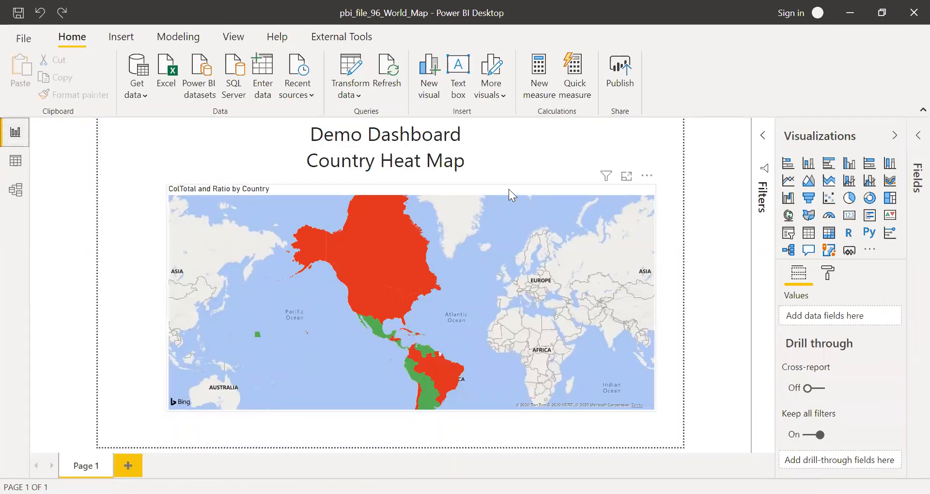
{"action": "left_click", "coordinate": [412, 296]}
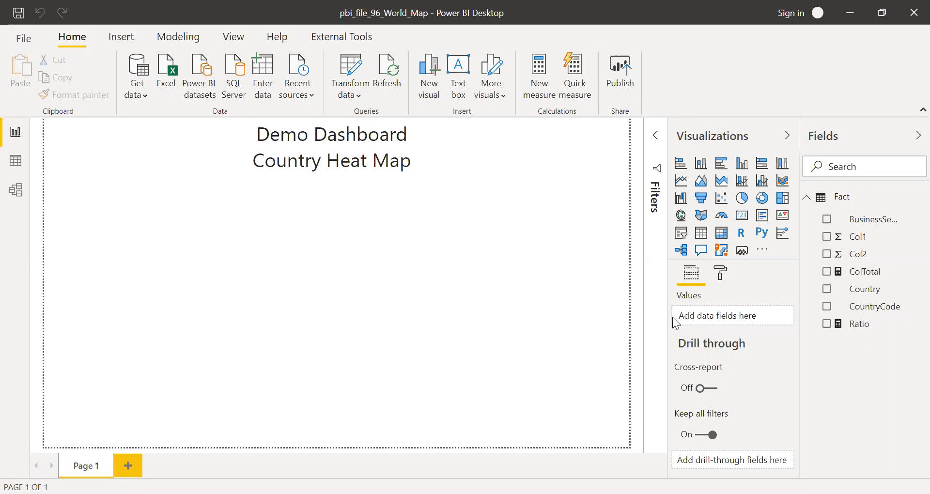
{"action": "mouse_move", "coordinate": [813, 293]}
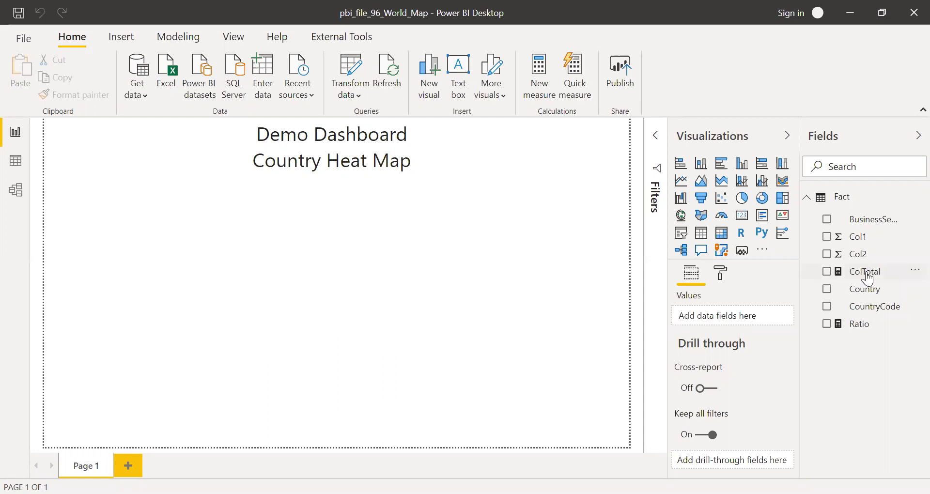
Step: View the formulas: ColTotal sums Col1, and Ratio divides Col1's sum by Col2's
{"action": "left_click", "coordinate": [864, 271]}
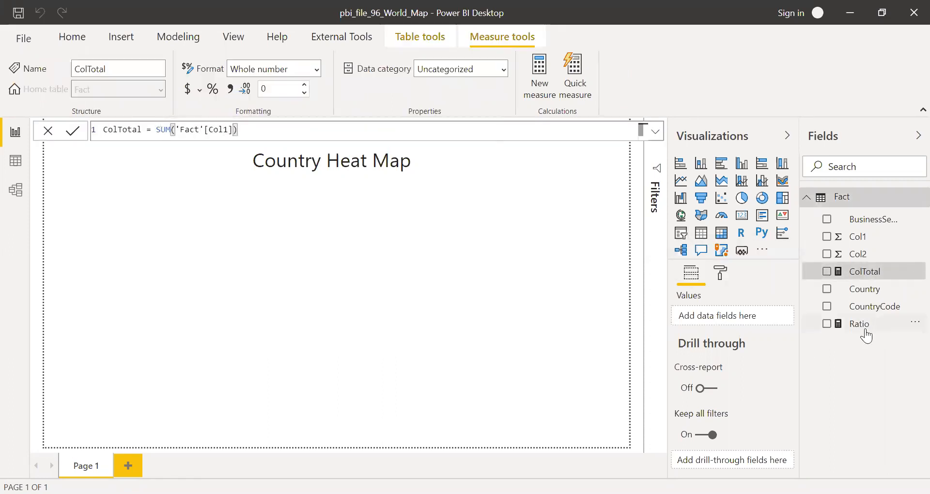
{"action": "left_click", "coordinate": [859, 323]}
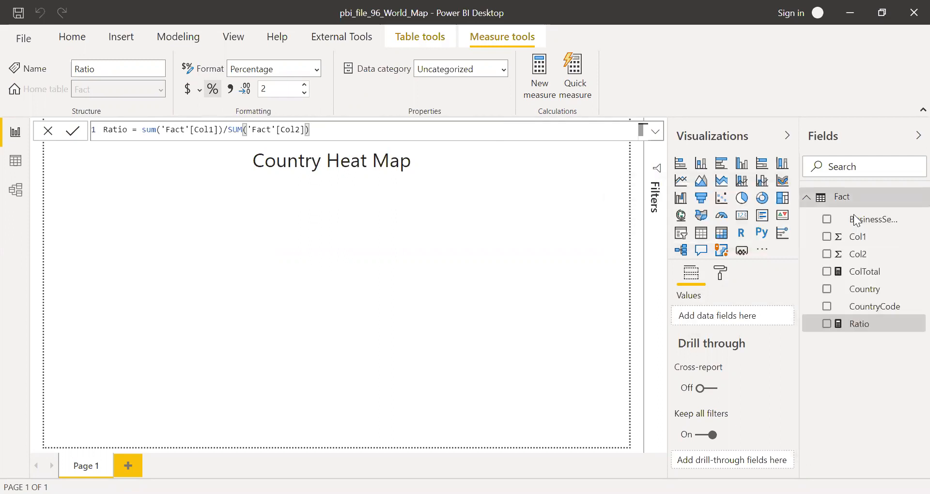
Step: Start a new Color_Code measure using SWITCH(TRUE(), [Ratio] > 0.86
{"action": "left_click", "coordinate": [539, 76]}
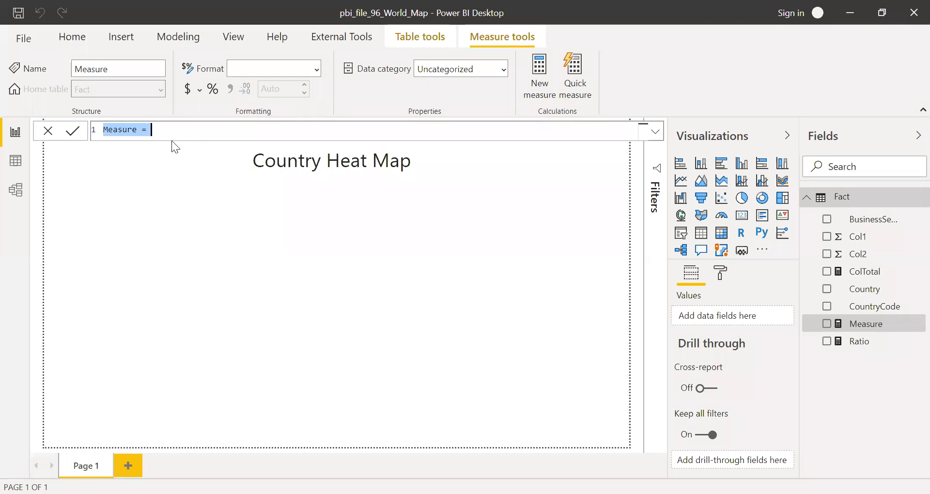
{"action": "type", "text": "Color_Code"}
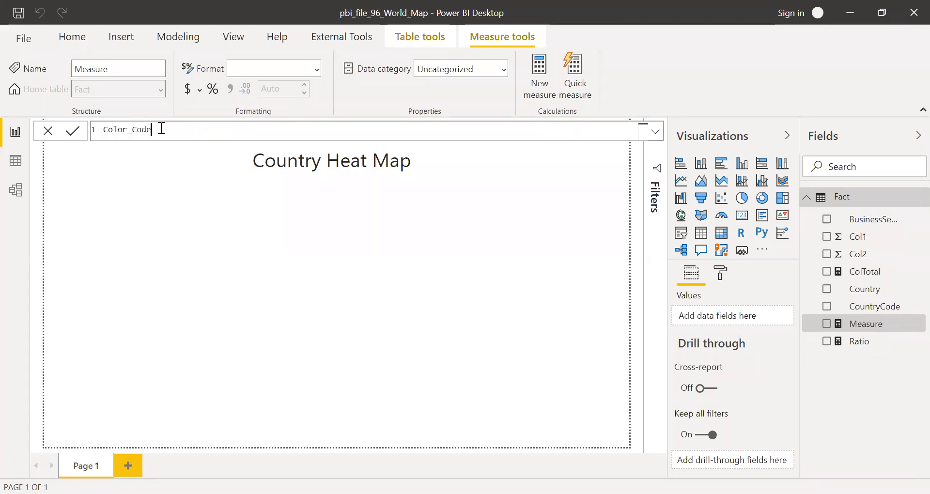
{"action": "type", "text": "="}
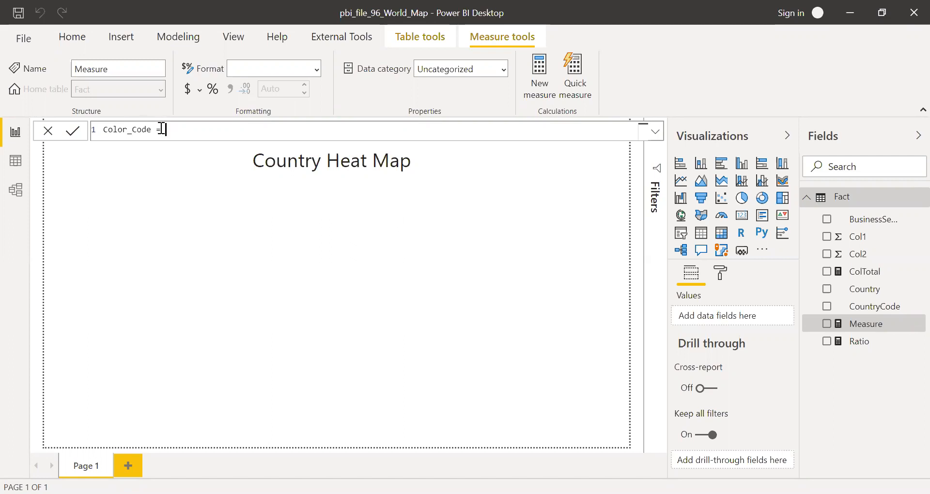
{"action": "type", "text": "SWITCH("}
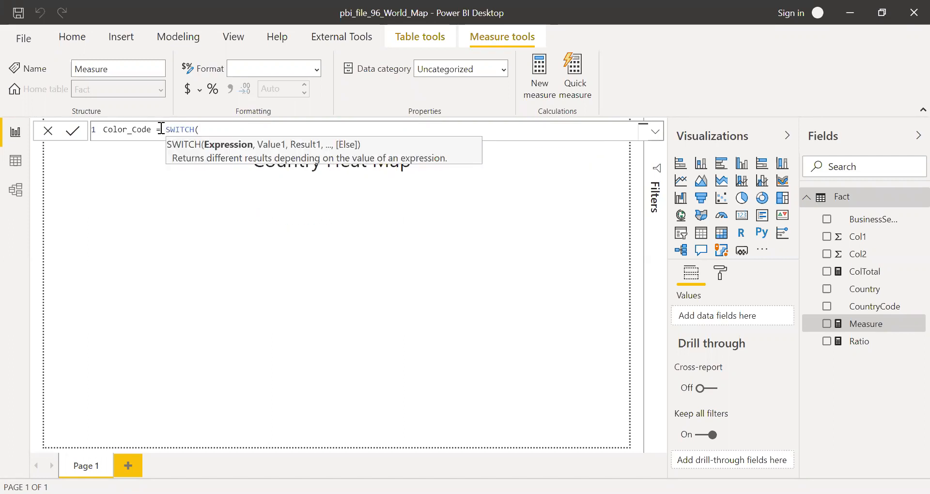
{"action": "type", "text": "TRUE()"}
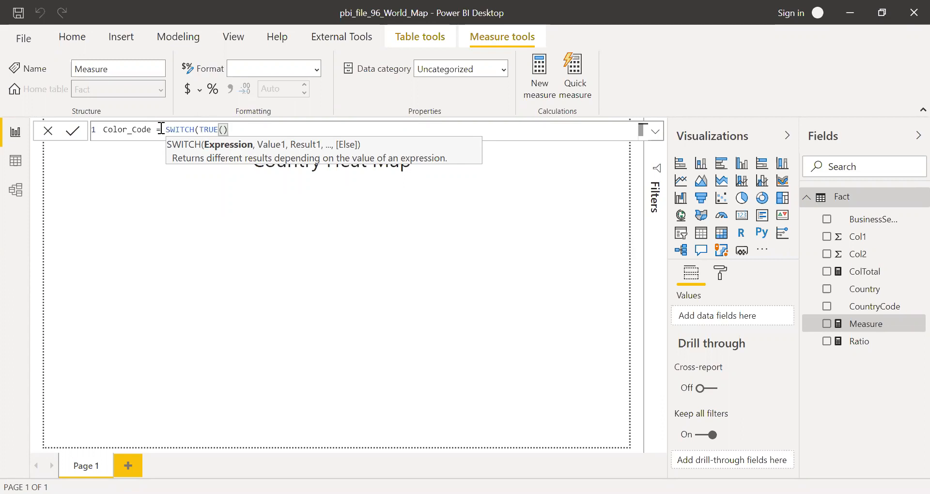
{"action": "type", "text": ","}
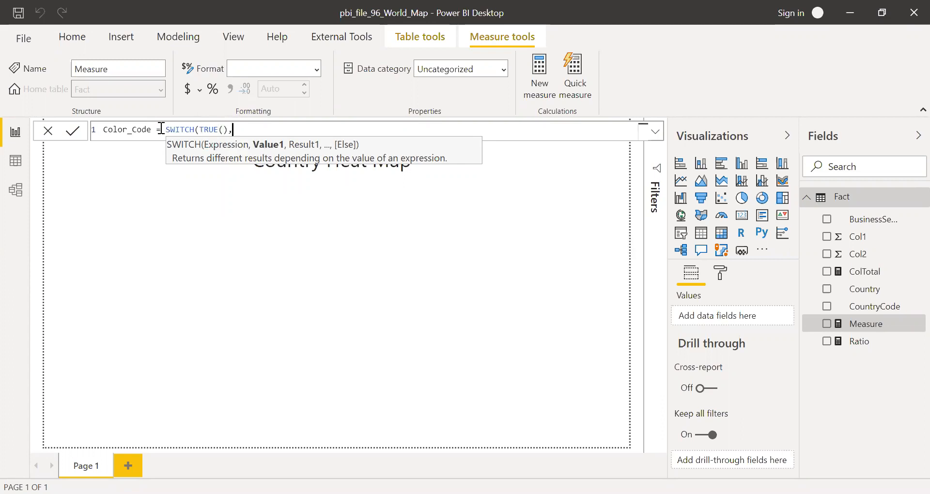
{"action": "type", "text": "rat"}
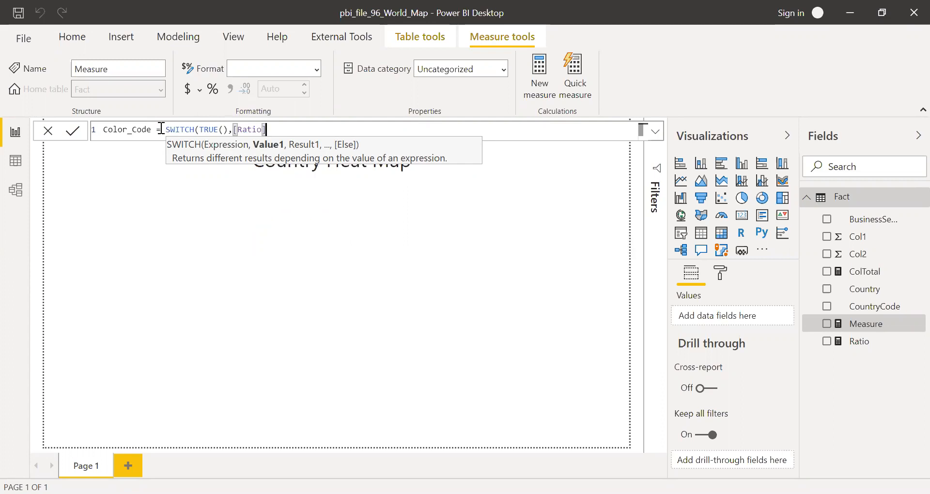
{"action": "type", "text": ">"}
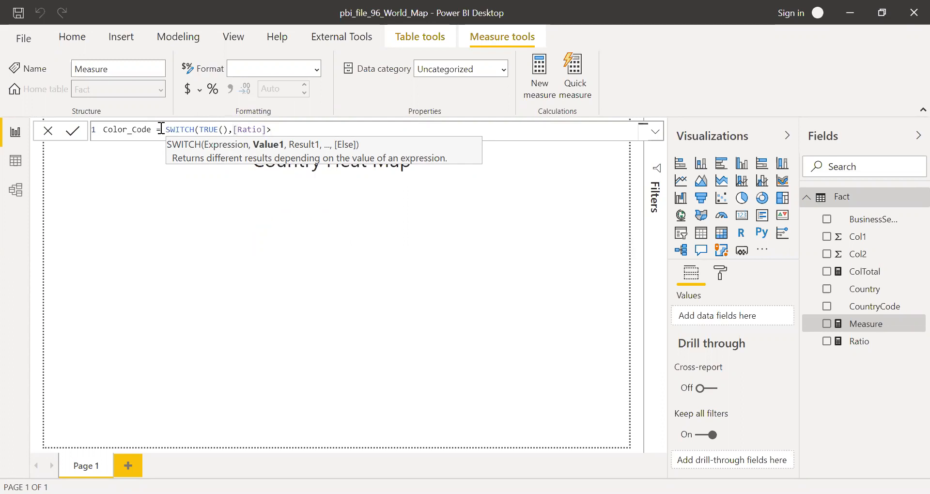
{"action": "type", "text": "0."}
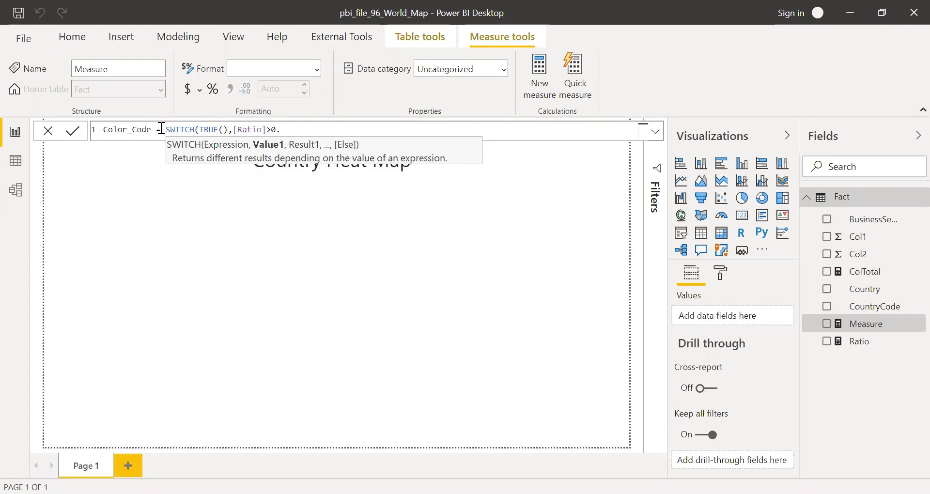
{"action": "type", "text": "86"}
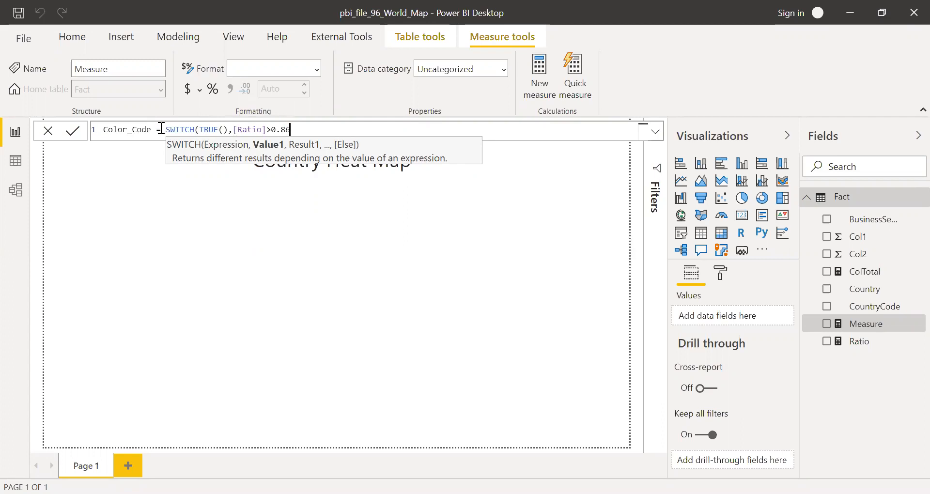
Step: Finish Color_Code returning "#57B956" or "#D82C20", then add an enlarged filled map
{"action": "type", "text": ","}
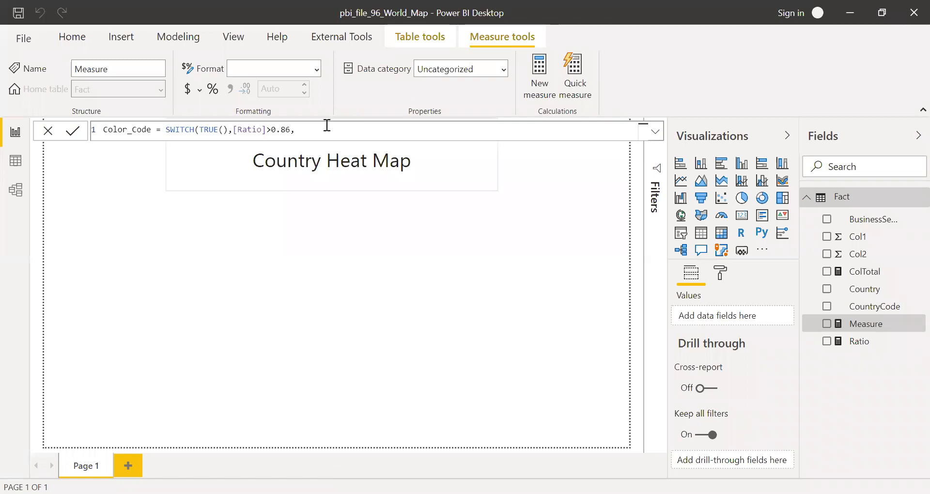
{"action": "type", "text": "\"#57B956\""}
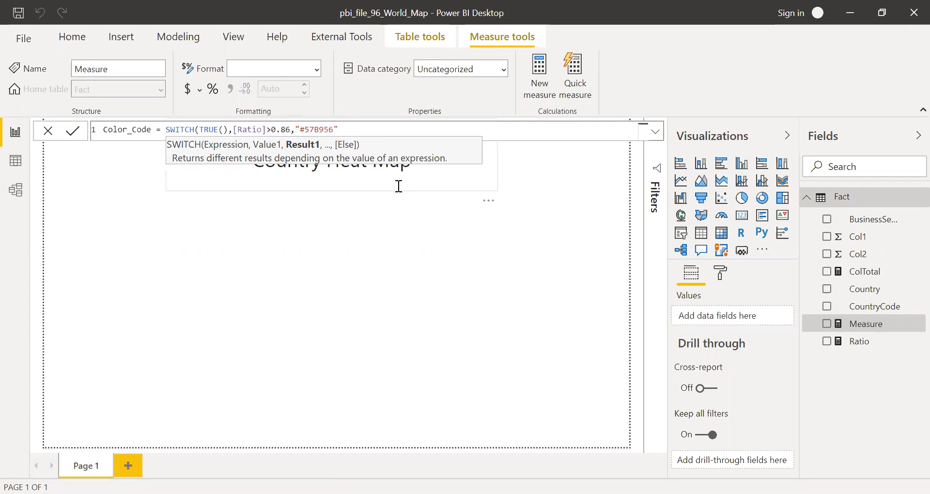
{"action": "type", "text": ","}
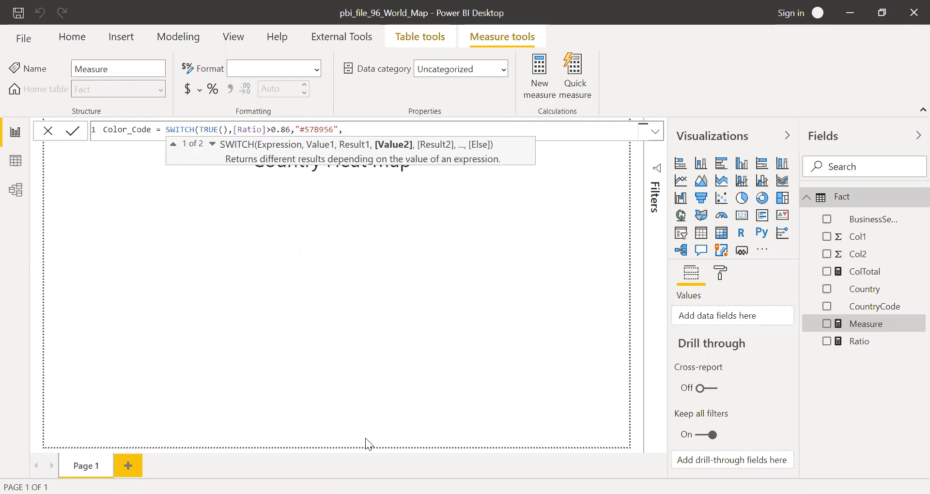
{"action": "left_click", "coordinate": [405, 130]}
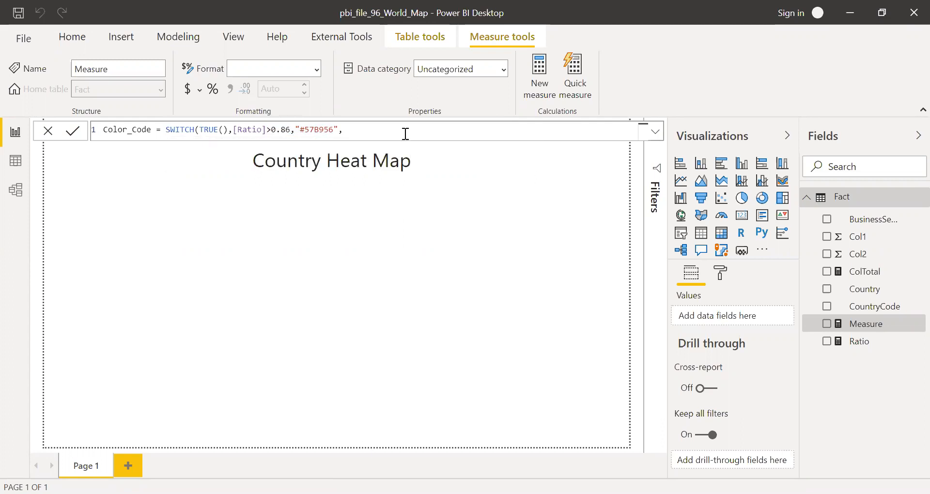
{"action": "type", "text": "\"#D82C20\""}
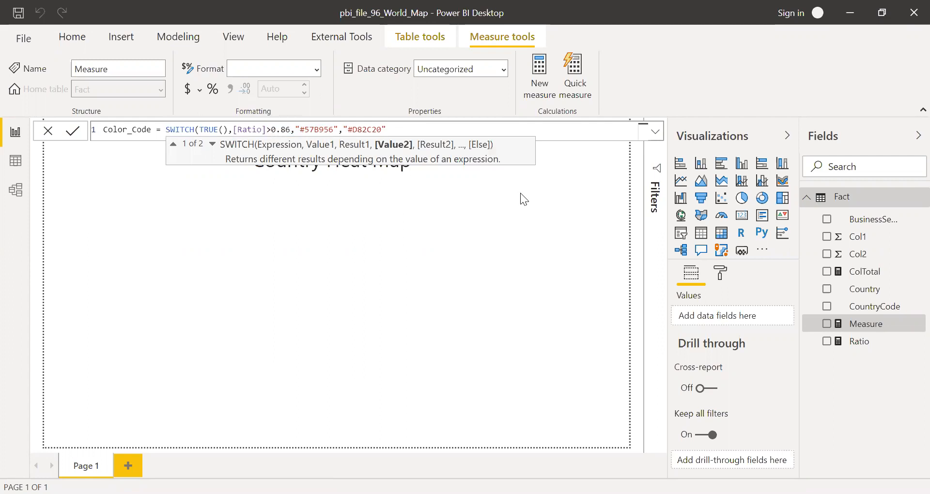
{"action": "type", "text": ")"}
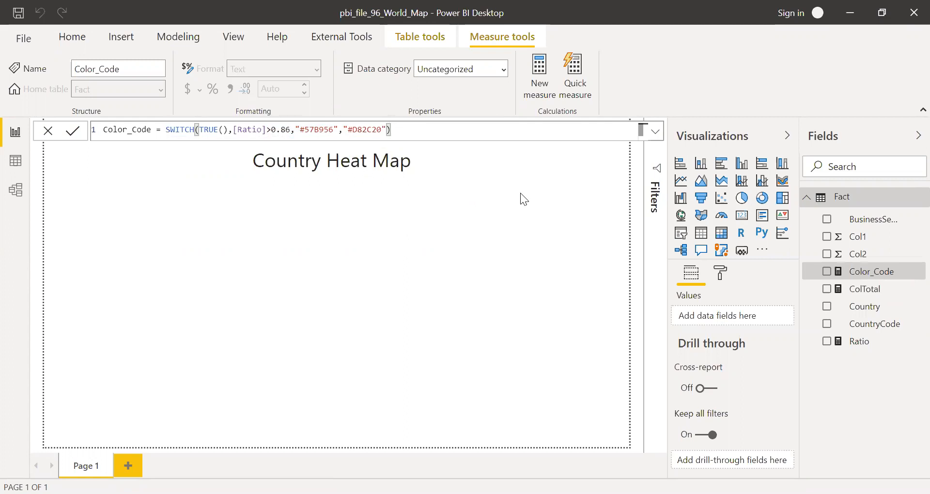
{"action": "mouse_move", "coordinate": [402, 302]}
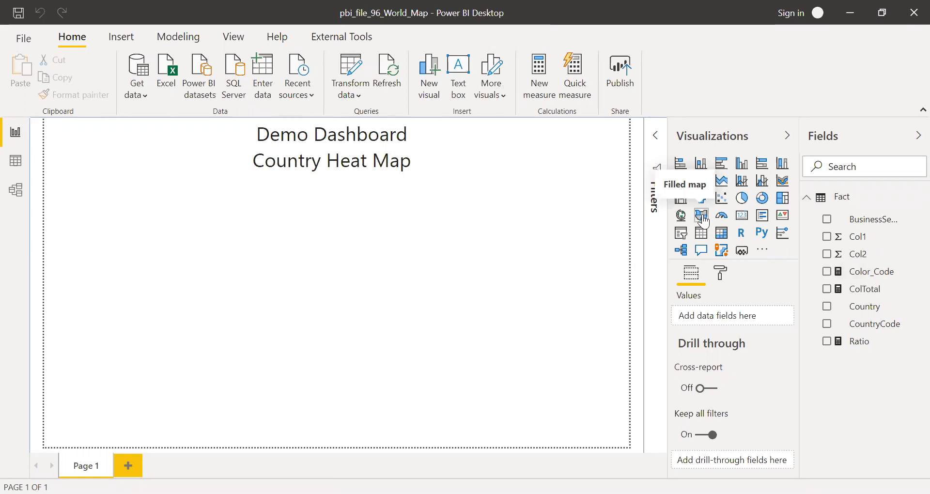
{"action": "left_click", "coordinate": [701, 215]}
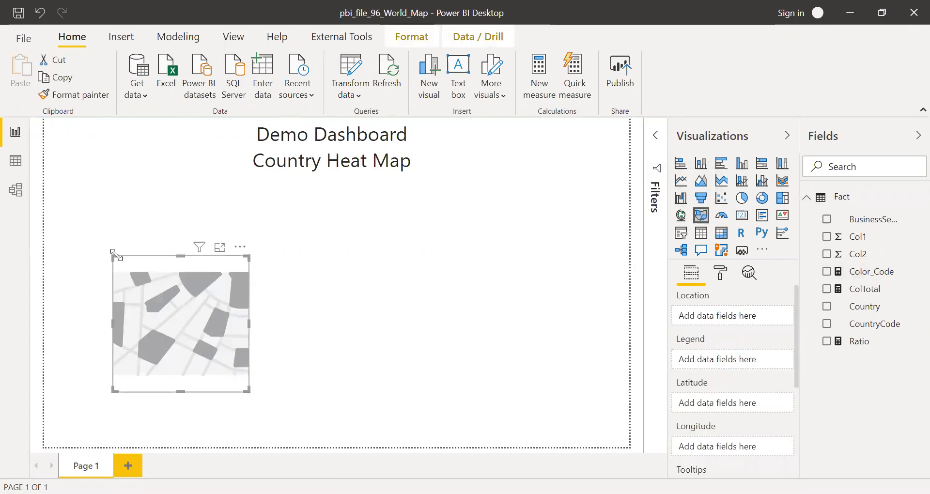
{"action": "left_click_drag", "start_coordinate": [113, 254], "coordinate": [80, 178]}
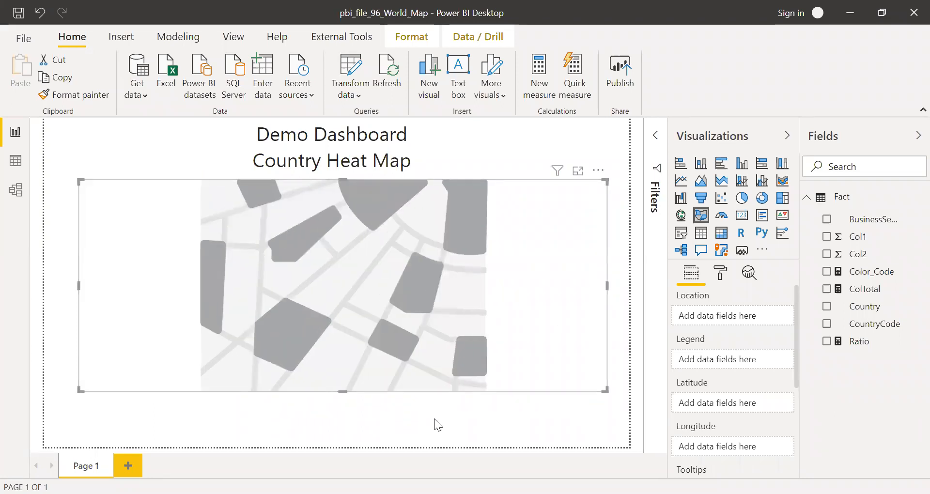
{"action": "mouse_move", "coordinate": [545, 369]}
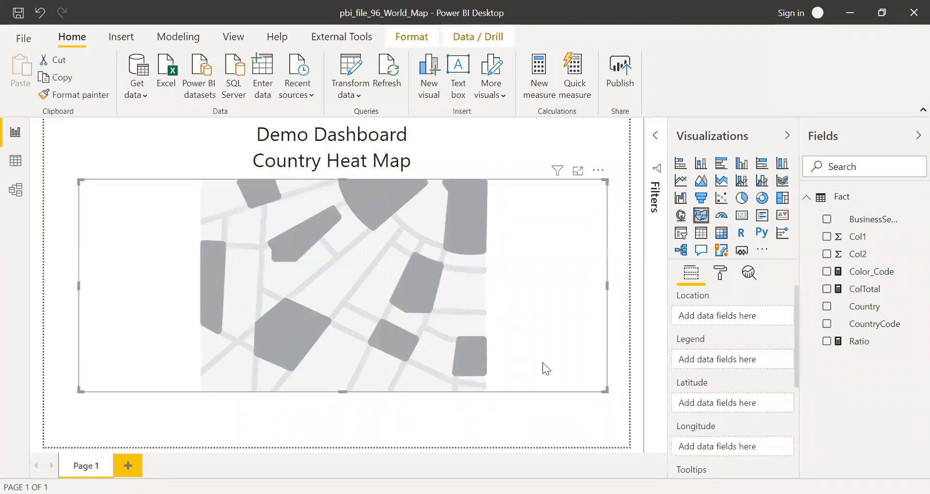
{"action": "mouse_move", "coordinate": [877, 304]}
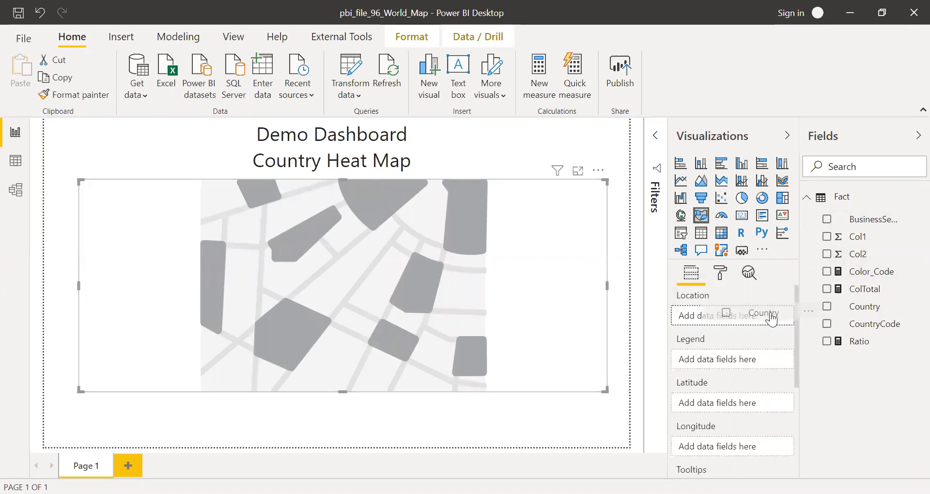
Step: Put the Country field in the filled map's Location well
{"action": "left_click", "coordinate": [866, 306]}
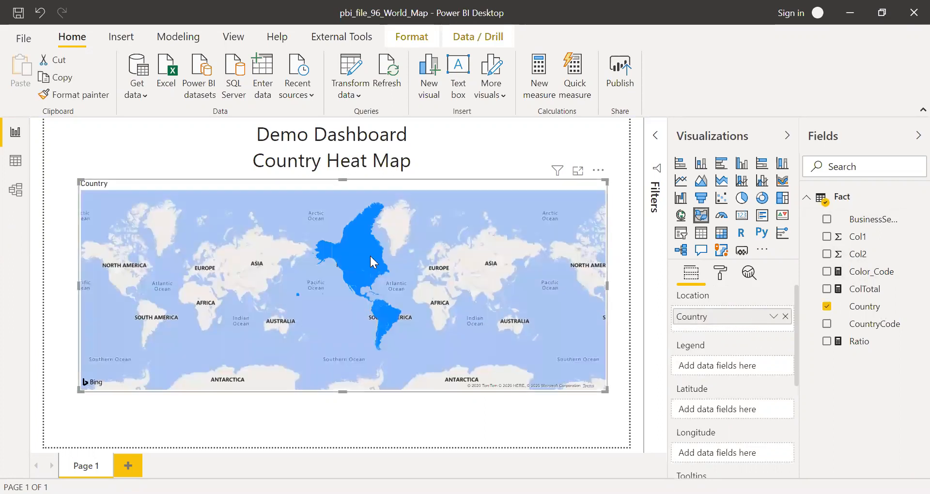
{"action": "mouse_move", "coordinate": [799, 367]}
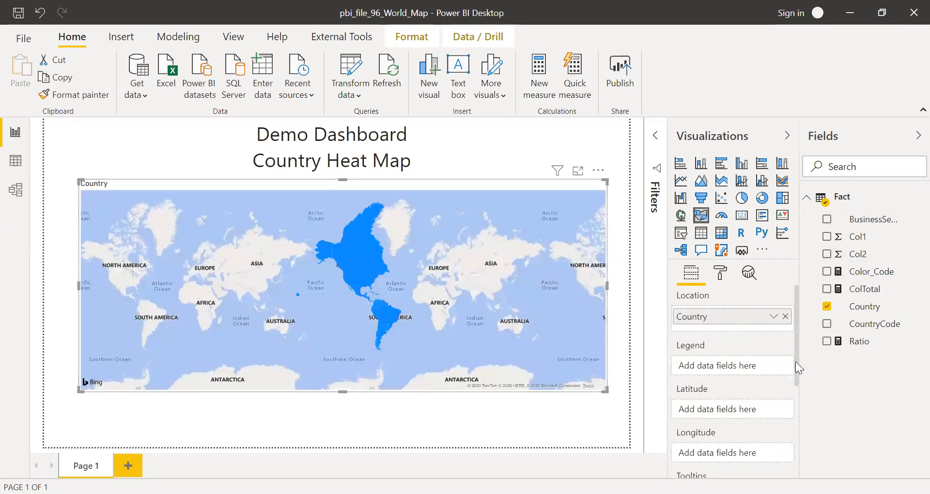
Step: Add ColTotal and Ratio to the map's Tooltips well
{"action": "scroll", "scroll_direction": "down", "scroll_amount": 3}
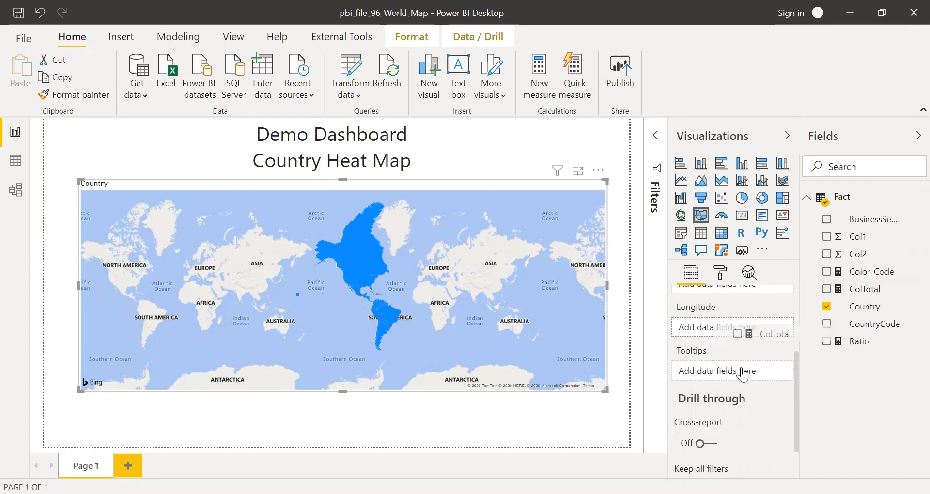
{"action": "left_click", "coordinate": [827, 289]}
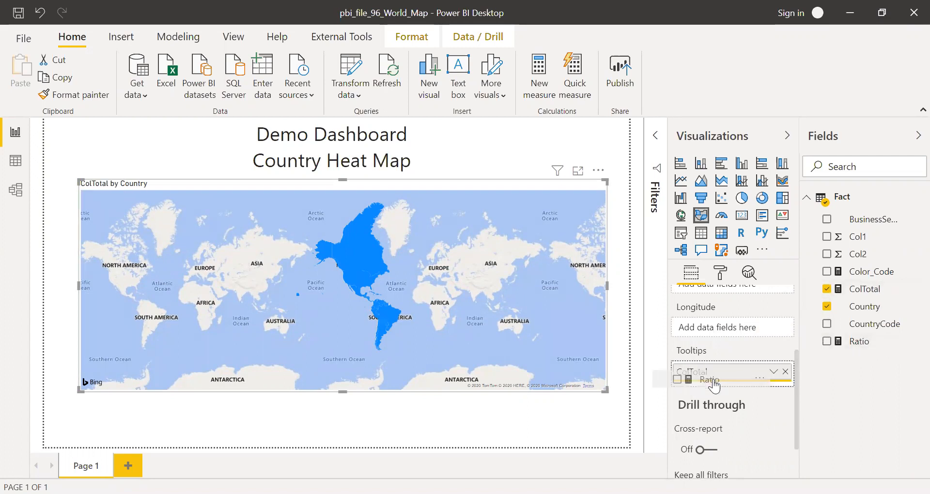
{"action": "left_click", "coordinate": [827, 341]}
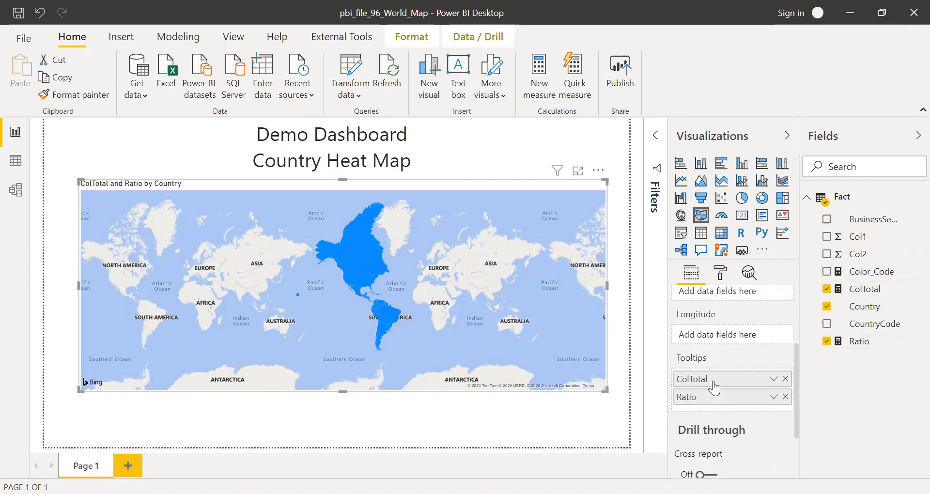
{"action": "mouse_move", "coordinate": [422, 283]}
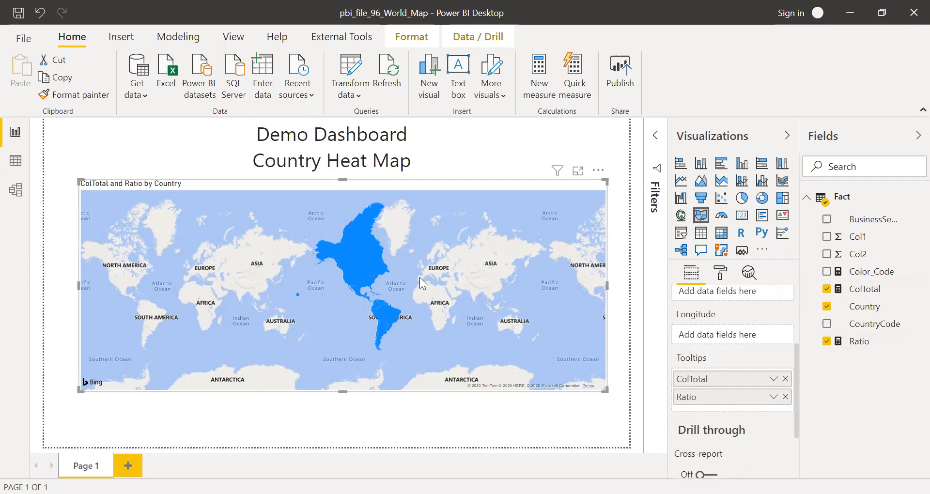
{"action": "mouse_move", "coordinate": [360, 268]}
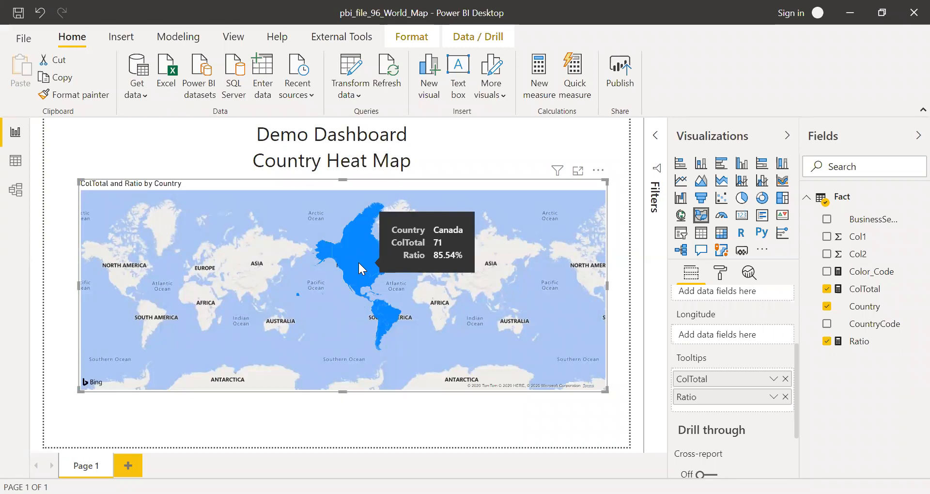
{"action": "mouse_move", "coordinate": [459, 378]}
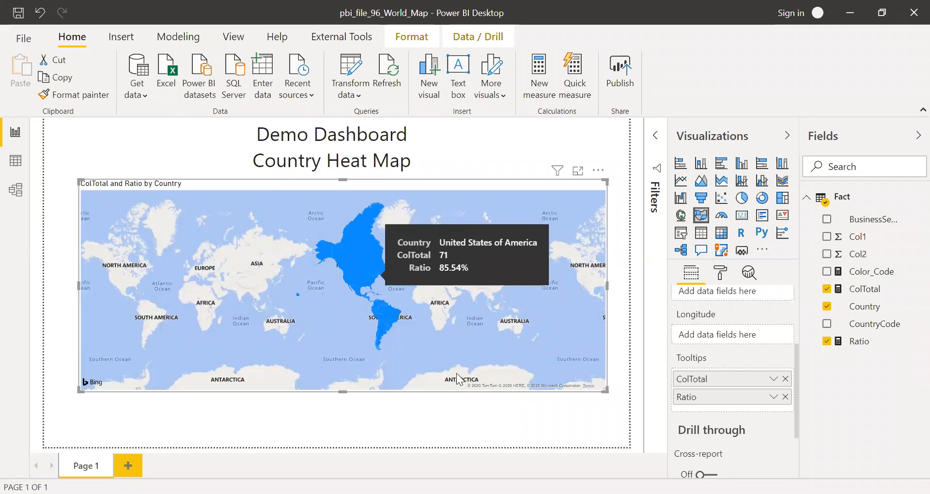
{"action": "mouse_move", "coordinate": [359, 290]}
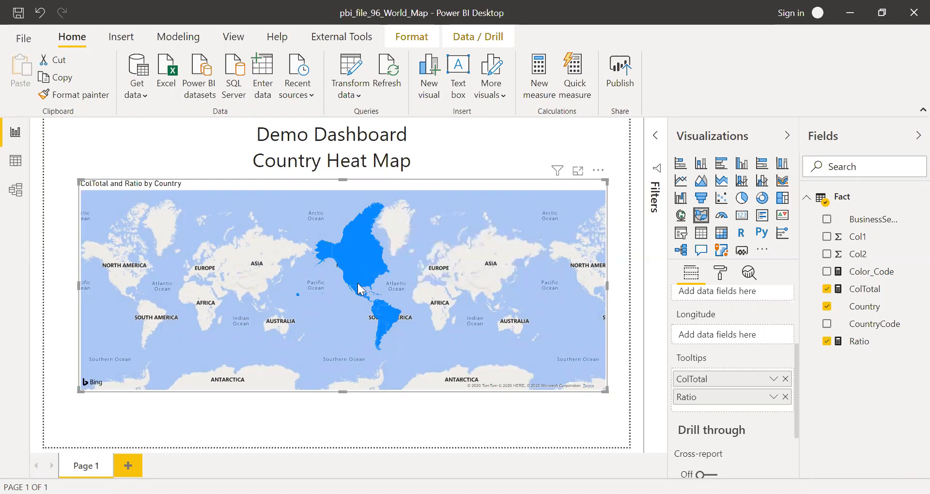
{"action": "mouse_move", "coordinate": [426, 364]}
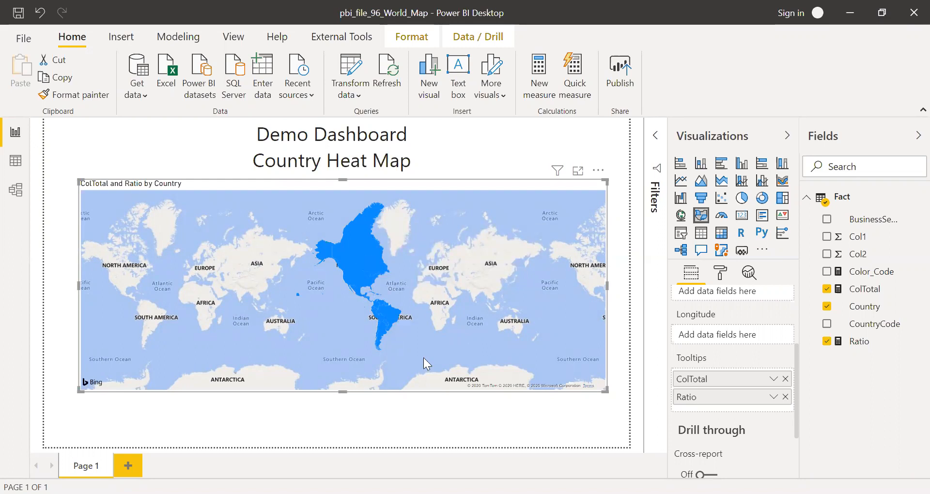
{"action": "mouse_move", "coordinate": [452, 385]}
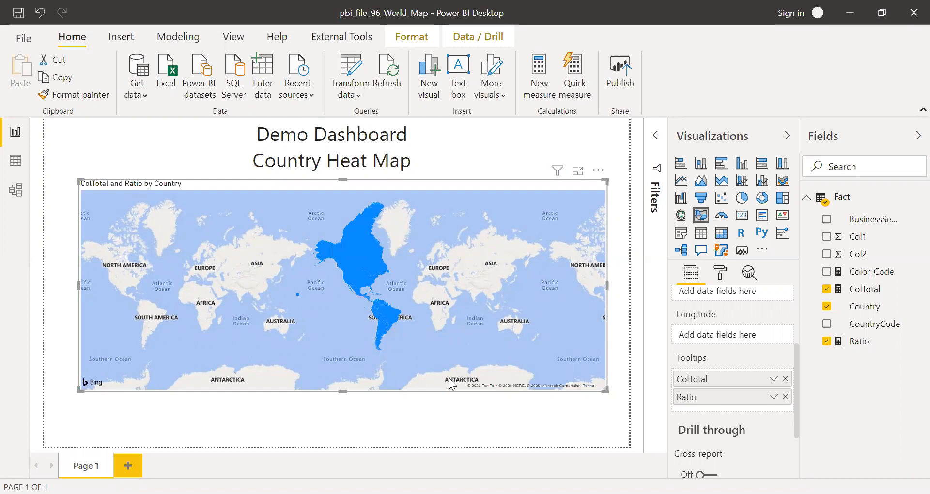
{"action": "mouse_move", "coordinate": [471, 419]}
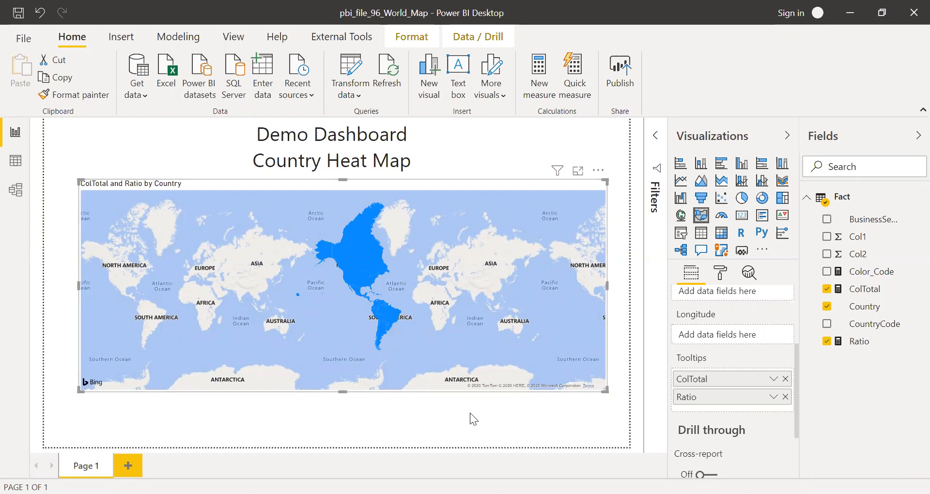
{"action": "mouse_move", "coordinate": [721, 273]}
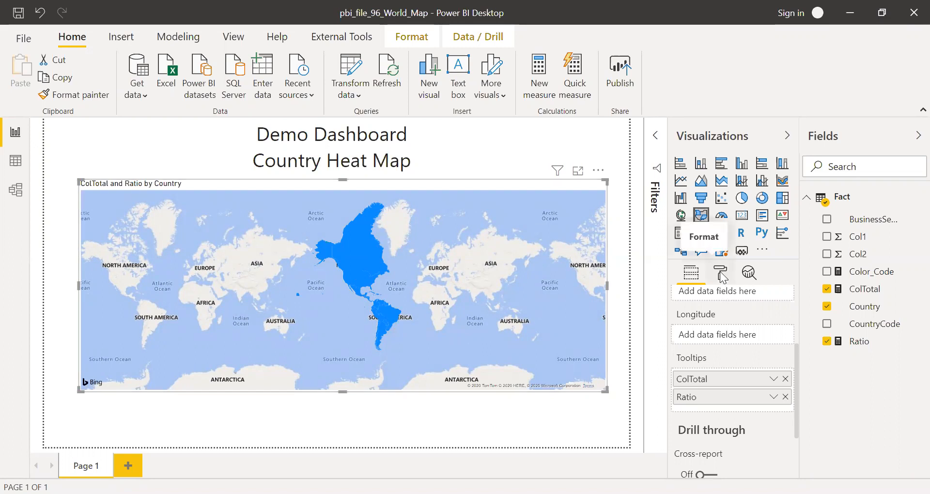
Step: Expand the Data colors card in the map's Format pane
{"action": "left_click", "coordinate": [720, 273]}
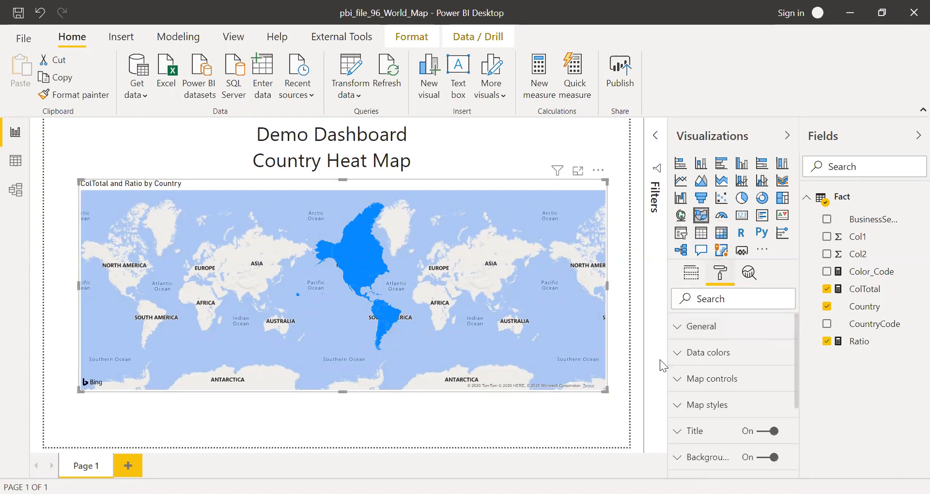
{"action": "left_click", "coordinate": [707, 352]}
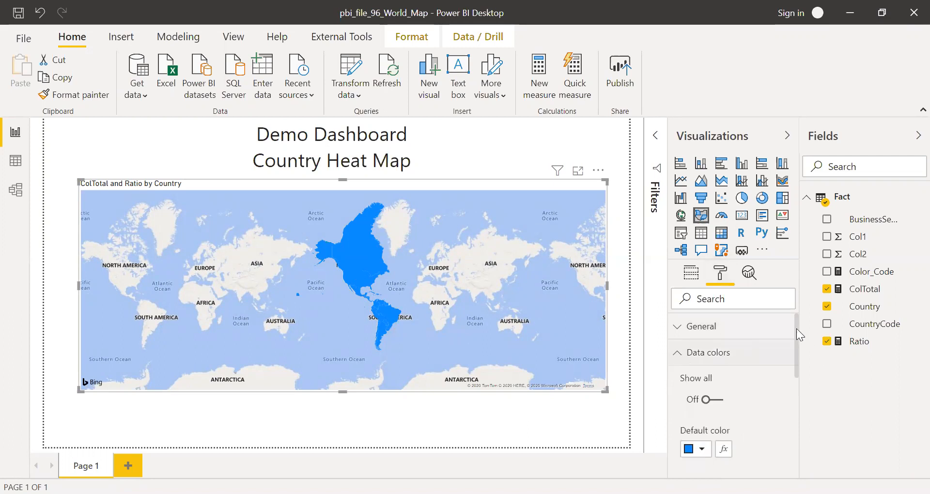
{"action": "scroll", "scroll_direction": "down", "scroll_amount": 3}
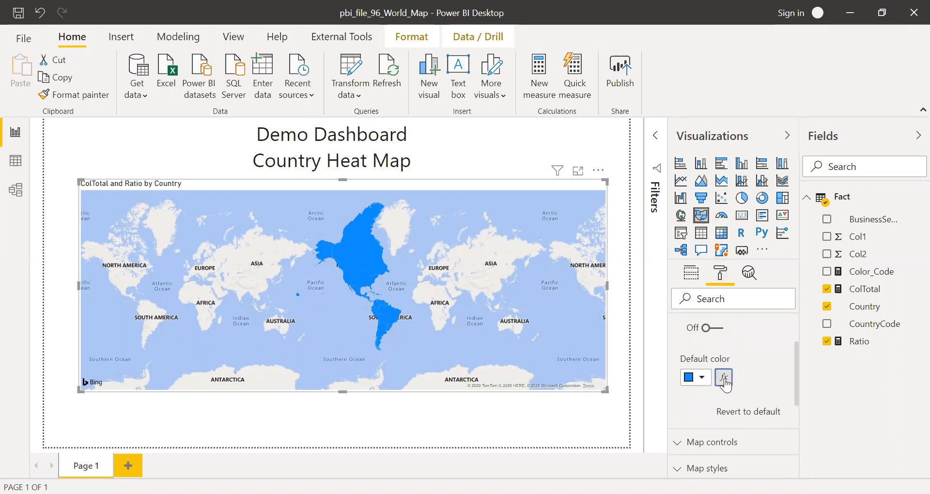
Step: Set Default color to format by field value Color_Code and apply
{"action": "left_click", "coordinate": [724, 377]}
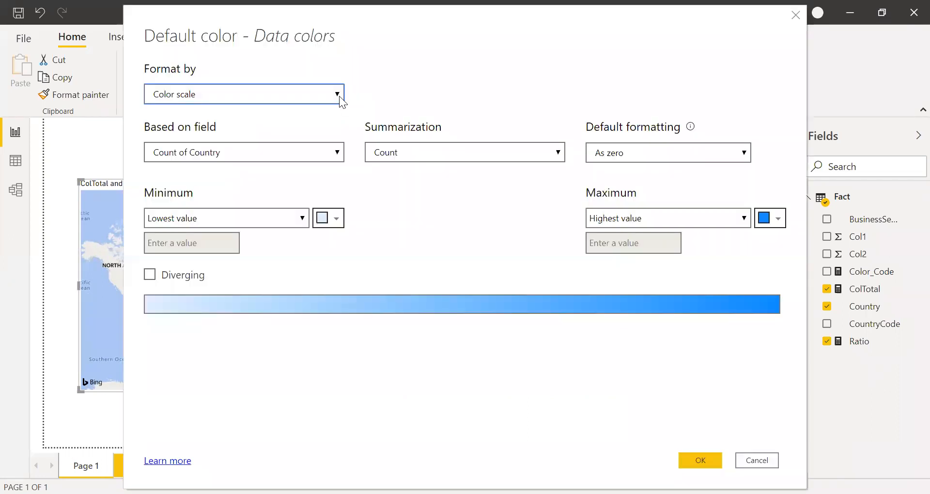
{"action": "left_click", "coordinate": [243, 94]}
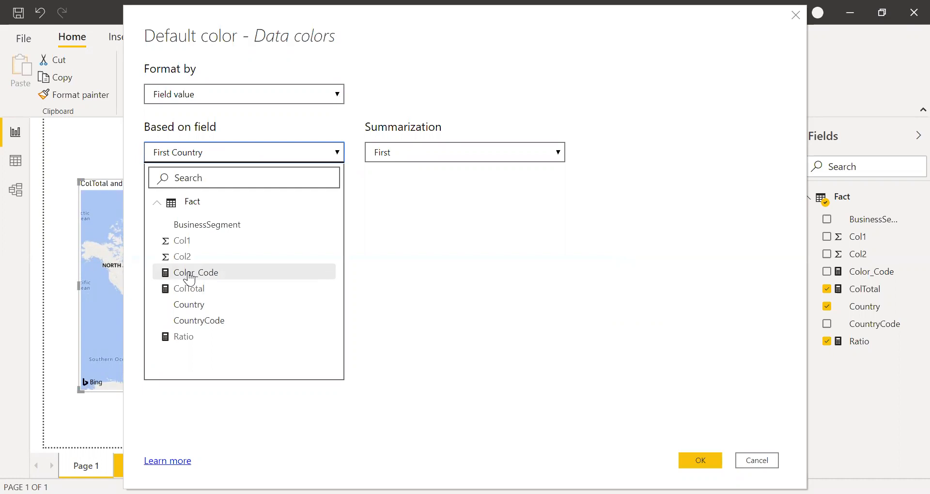
{"action": "left_click", "coordinate": [195, 272]}
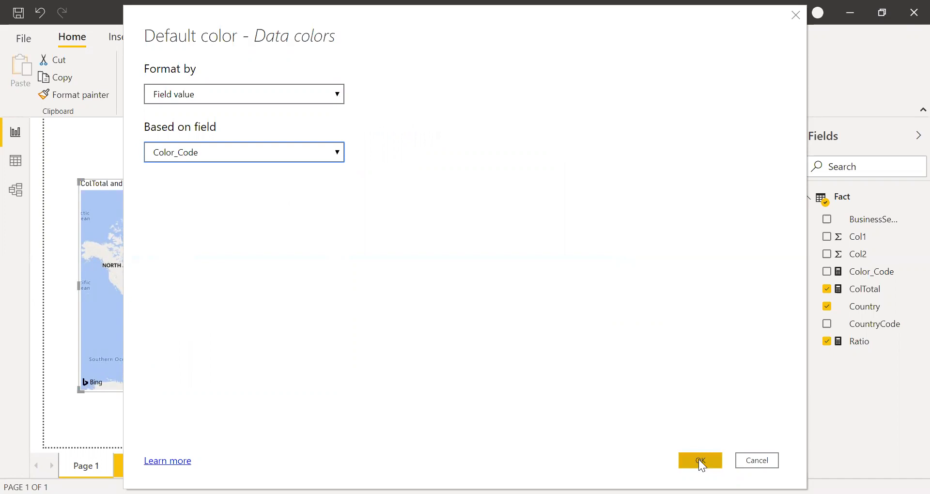
{"action": "left_click", "coordinate": [701, 461]}
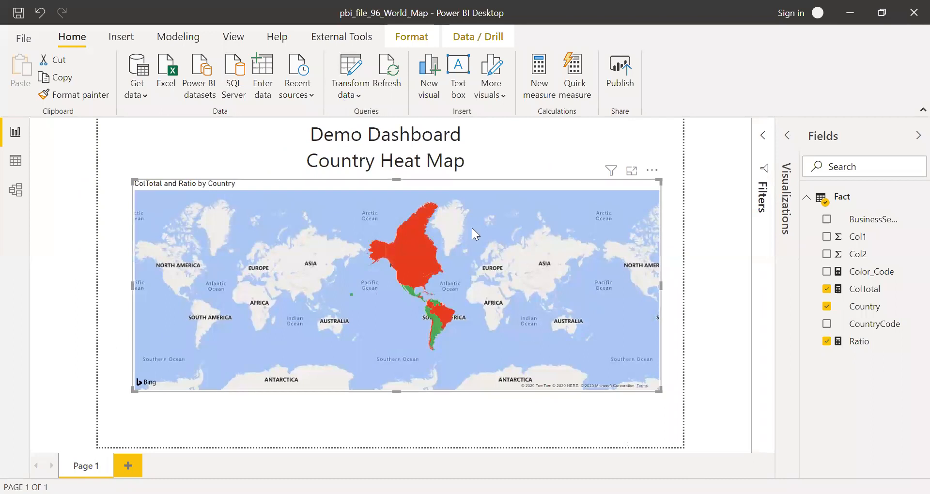
{"action": "left_click", "coordinate": [711, 268]}
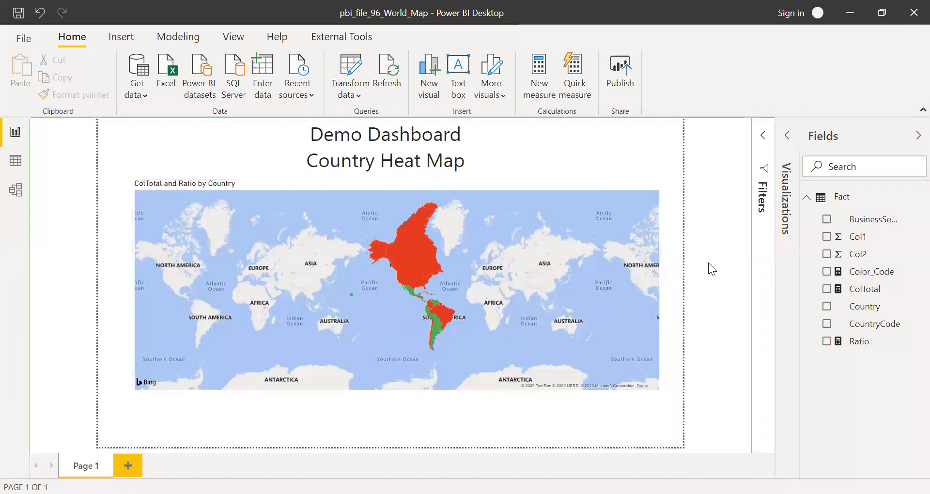
{"action": "mouse_move", "coordinate": [515, 349]}
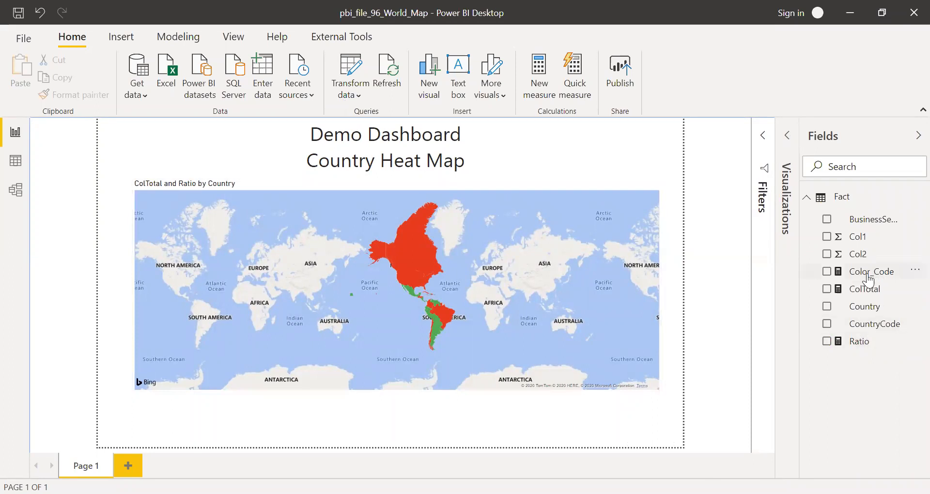
{"action": "mouse_move", "coordinate": [871, 272]}
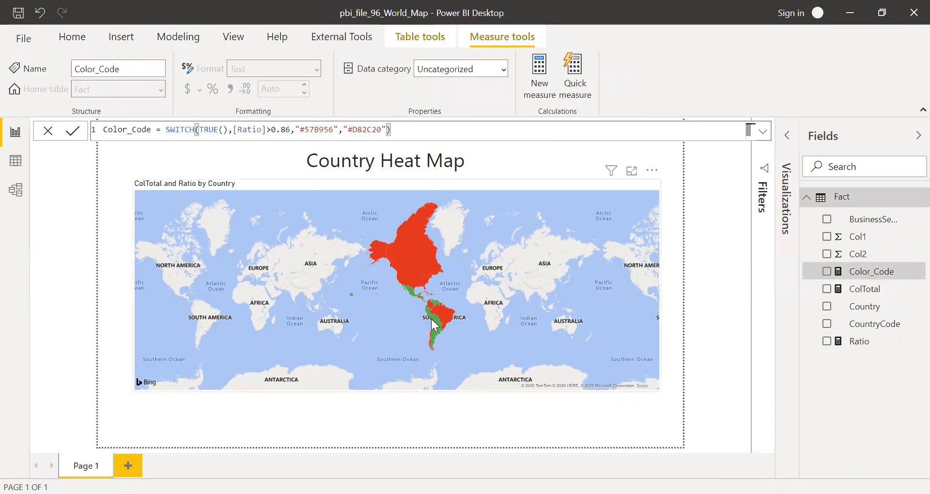
{"action": "mouse_move", "coordinate": [436, 326]}
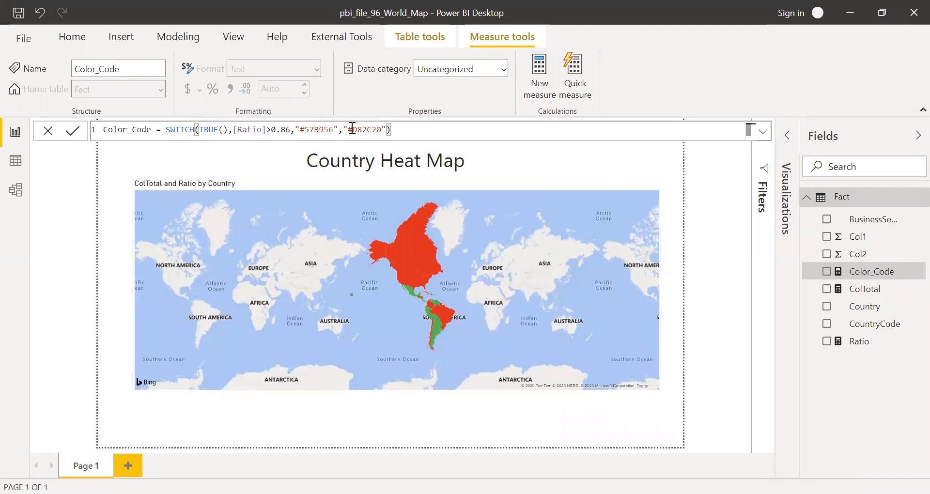
{"action": "mouse_move", "coordinate": [401, 149]}
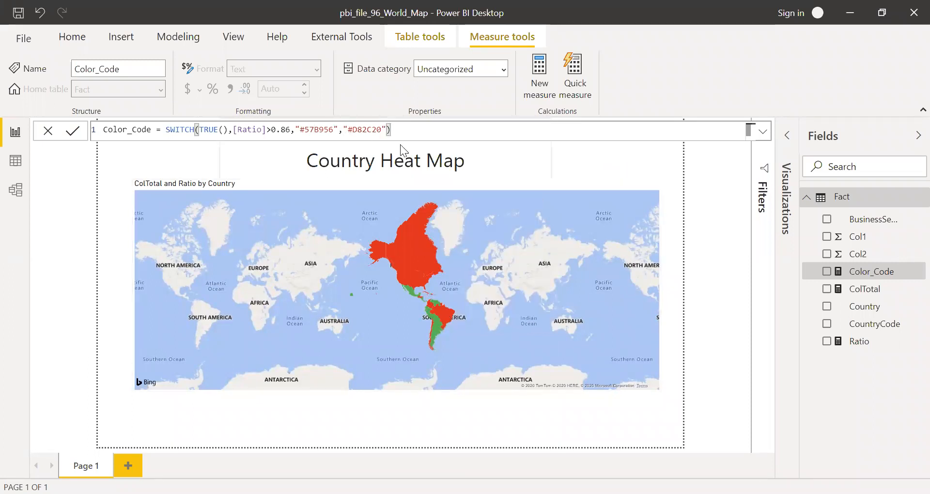
{"action": "mouse_move", "coordinate": [405, 209]}
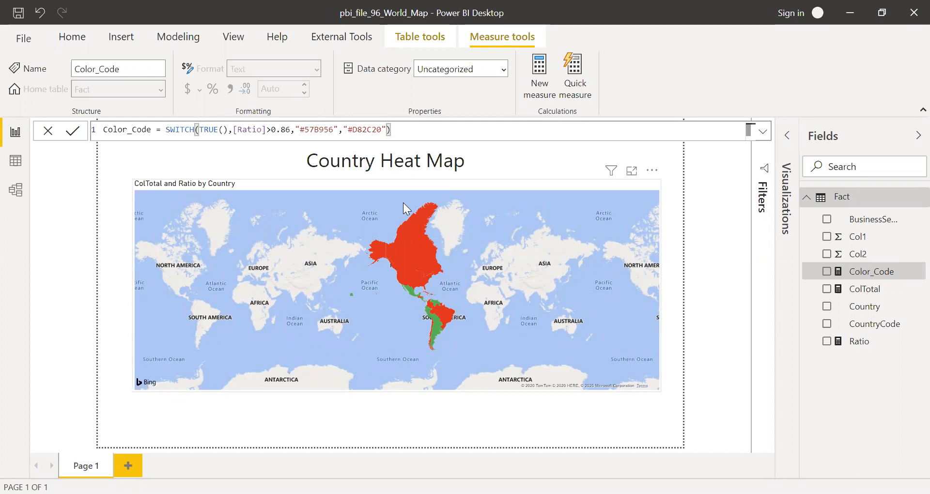
{"action": "mouse_move", "coordinate": [726, 217]}
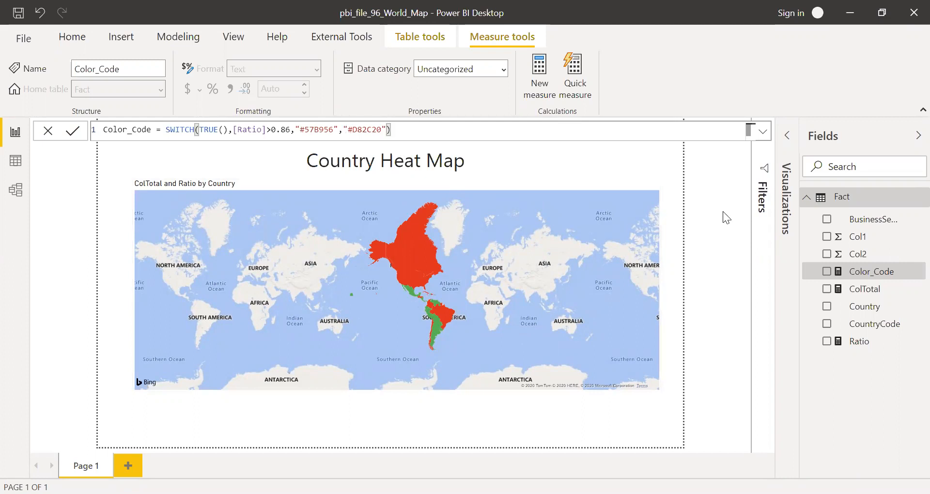
{"action": "left_click", "coordinate": [71, 37]}
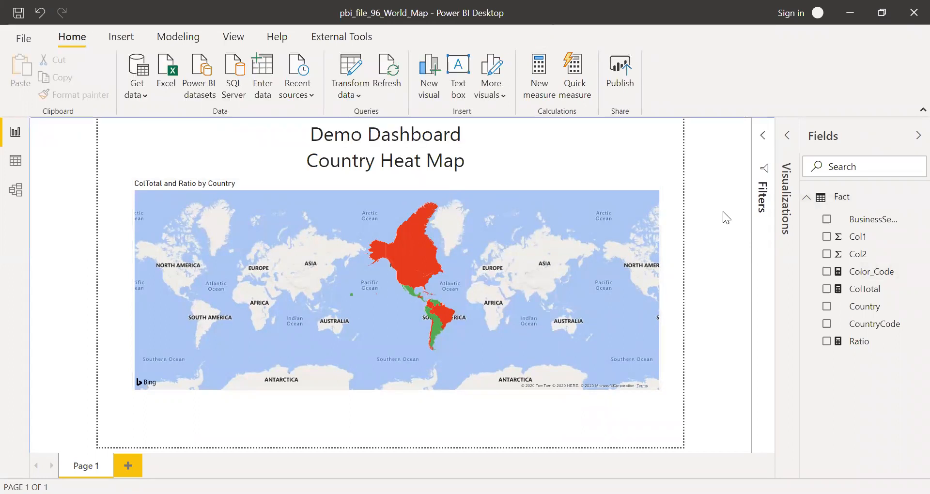